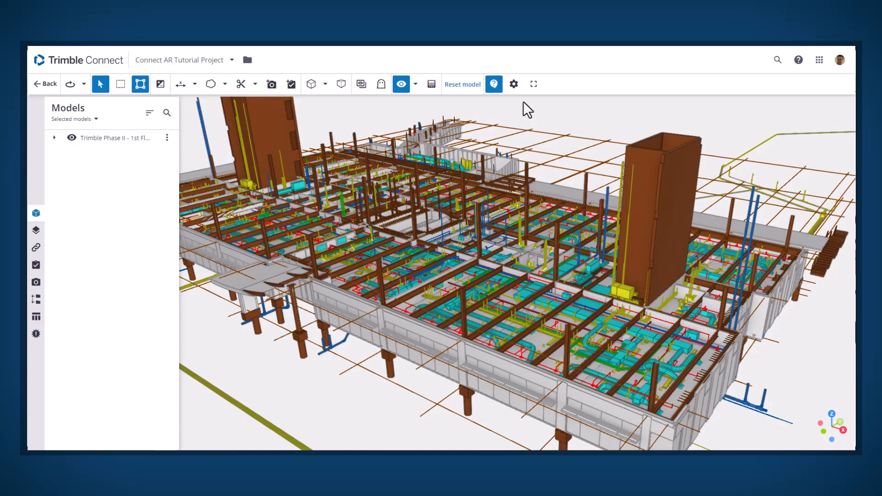
Show the project settings with the Extensions section listing Connect and custom extensions.
click(513, 84)
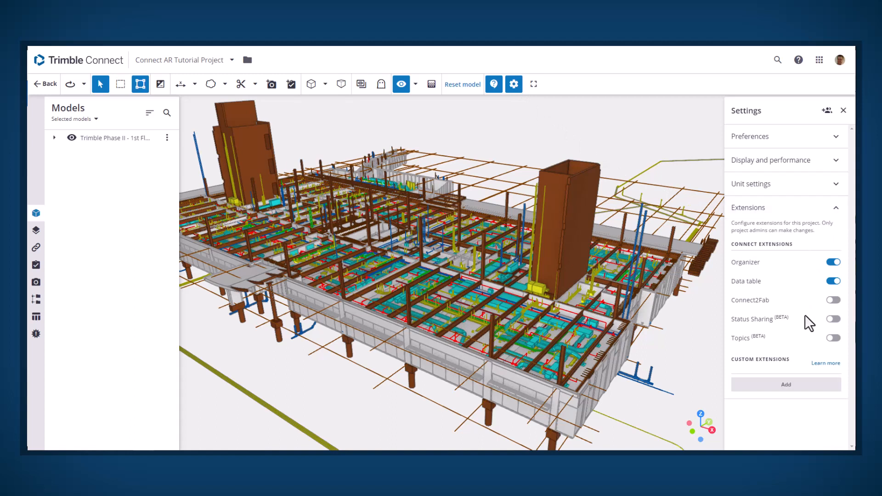
mouse_move(785, 384)
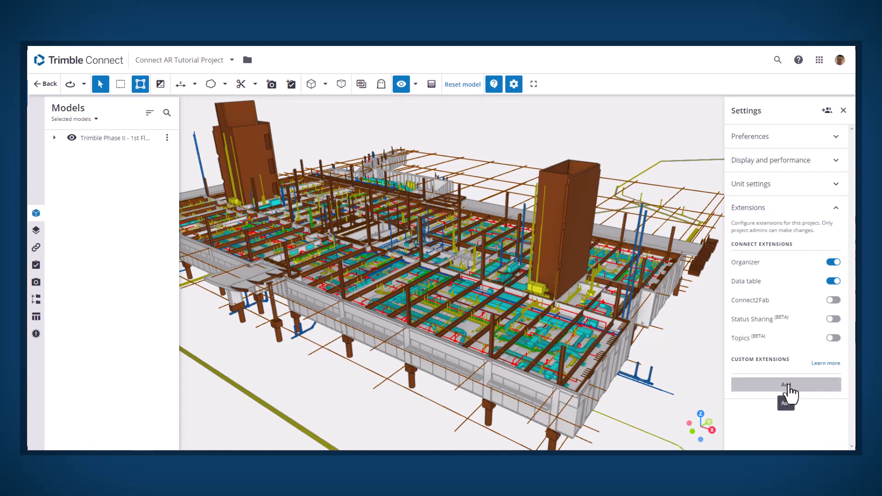
Add a custom extension named 'QR Marker' with its trimble-c... application and icon URLs.
click(785, 384)
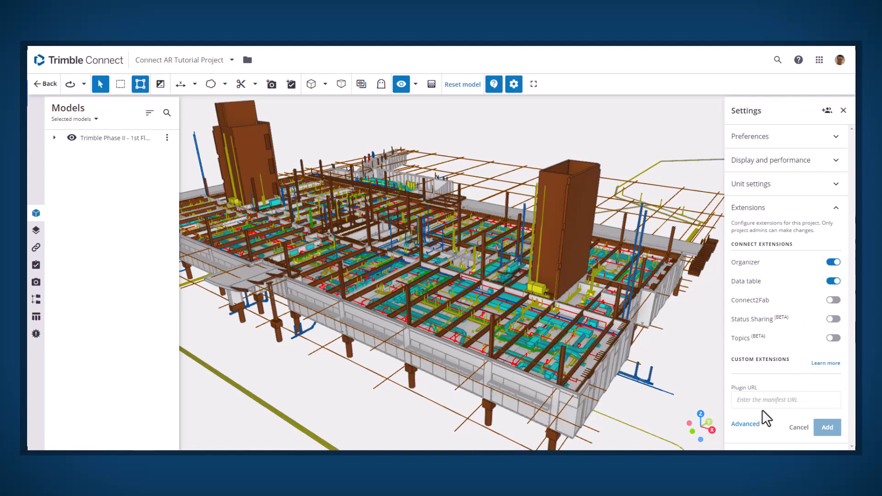
click(746, 424)
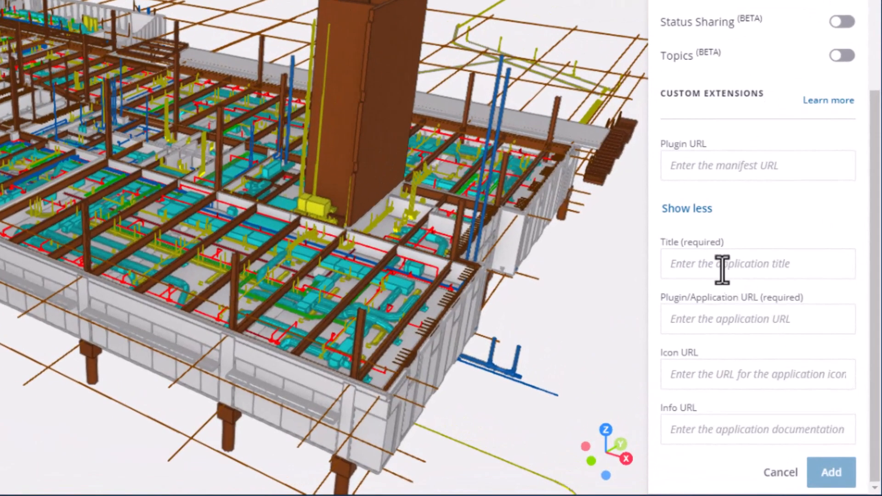
text(QR)
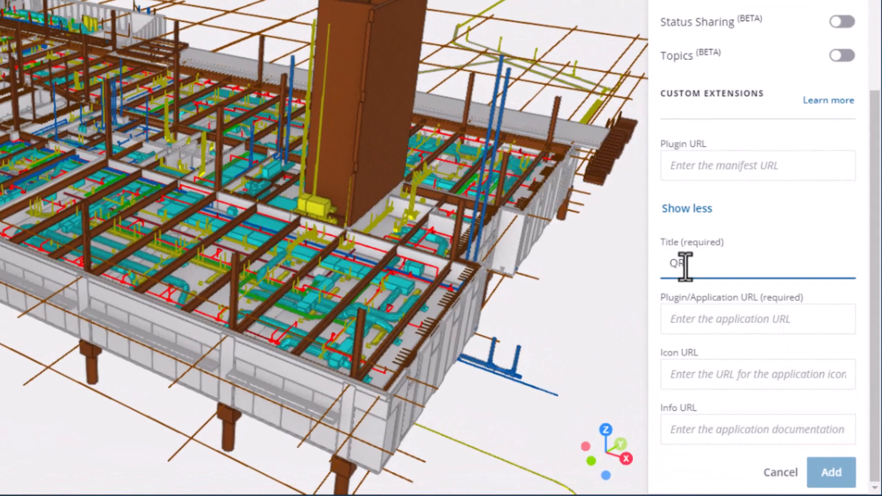
text(QR Marker)
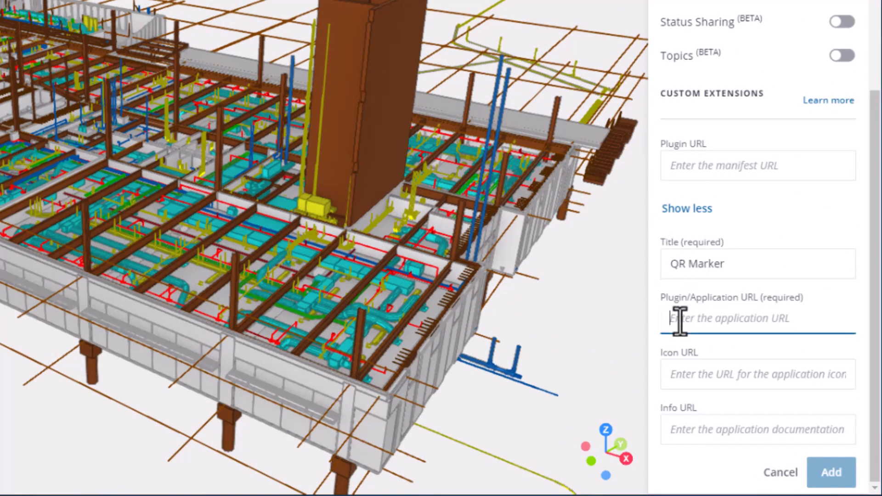
text(https://trimble-connect-marker-aut)
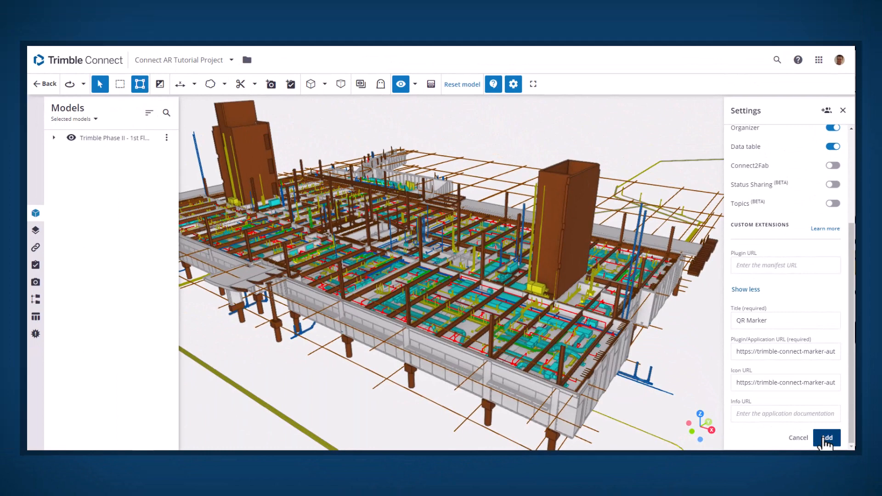
click(827, 437)
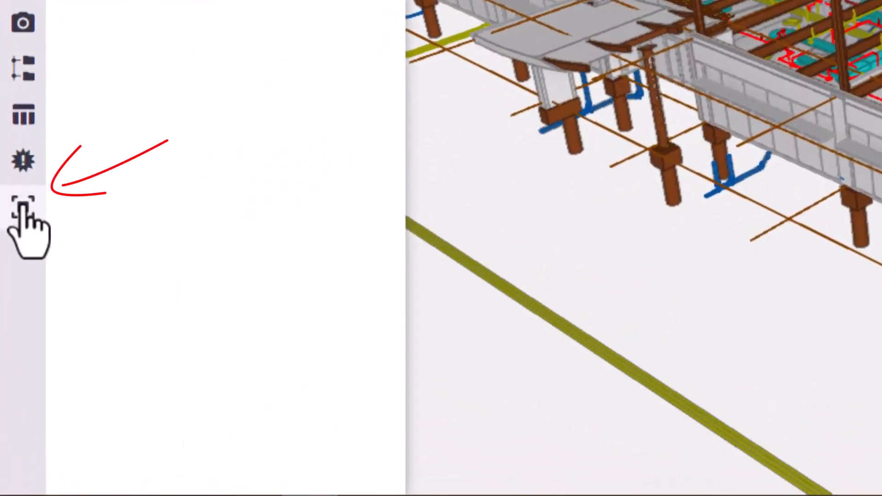
Show the QR Marker extension's Markers panel listing Marker-1 to Marker-5.
click(23, 201)
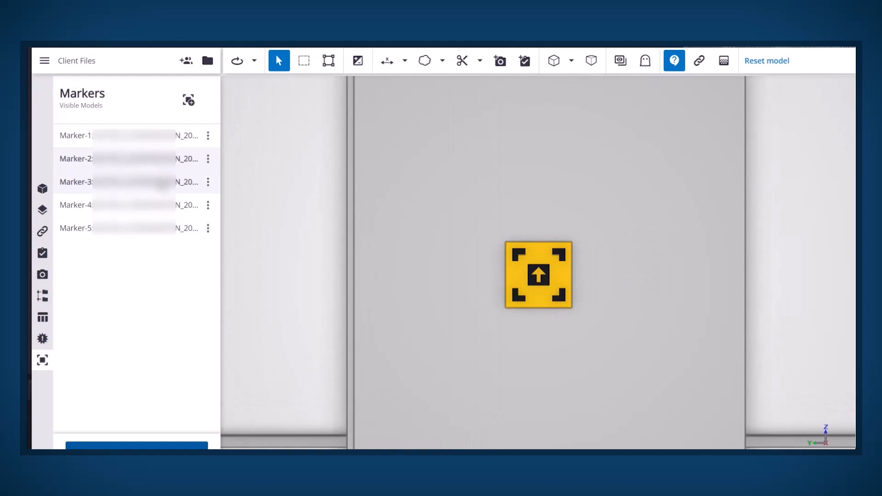
View an existing marker from the list so its printed QR can be scanned on the column.
click(538, 275)
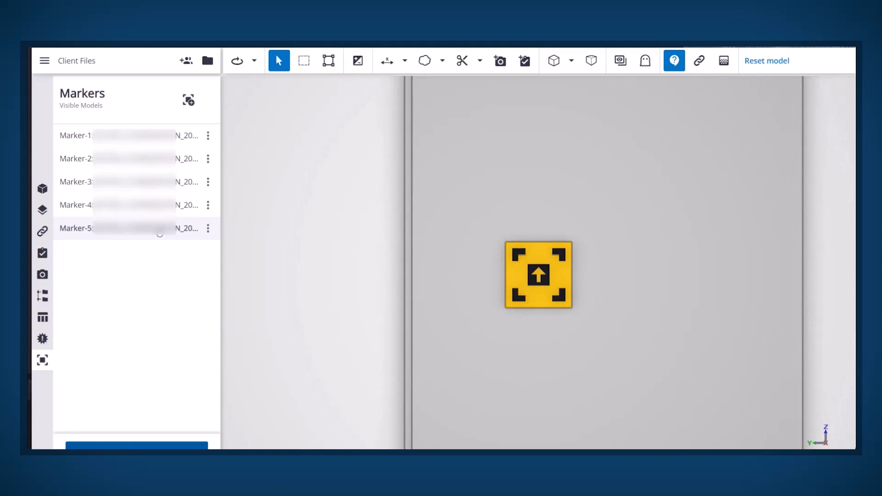
mouse_move(401, 258)
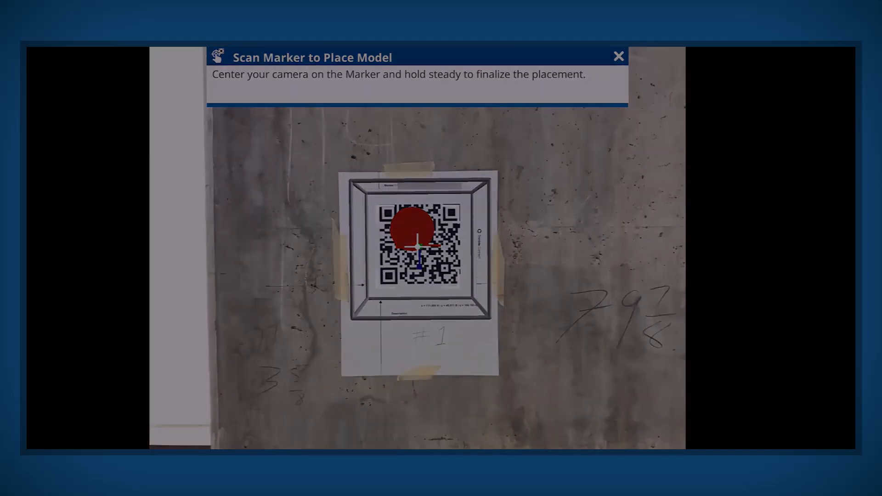
Leave the Scan Marker screen and return to the five-marker list in the viewer.
click(618, 56)
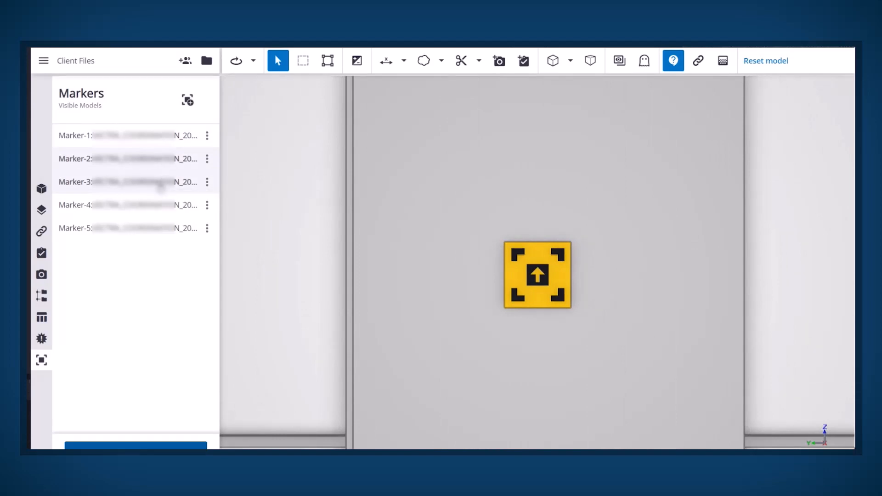
Leave the project and return to the North America Projects list.
click(535, 275)
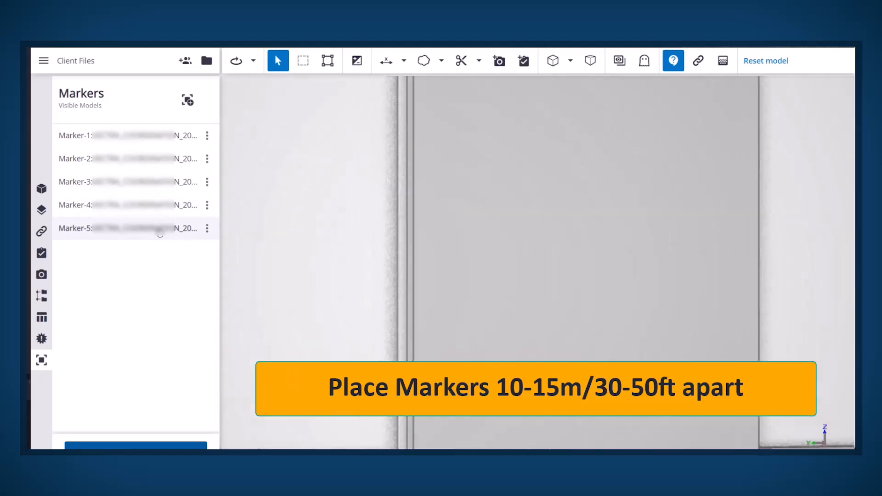
click(537, 275)
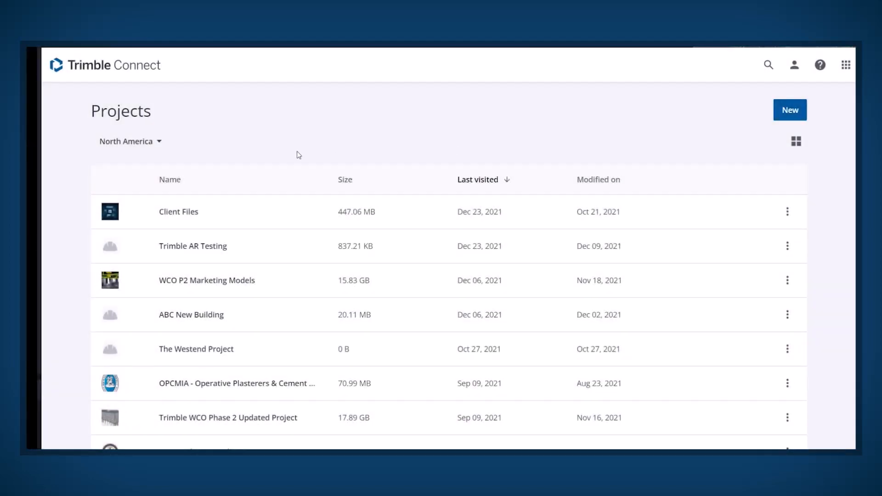
Load the Client Files project and its multi-storey building model in 3D.
click(130, 142)
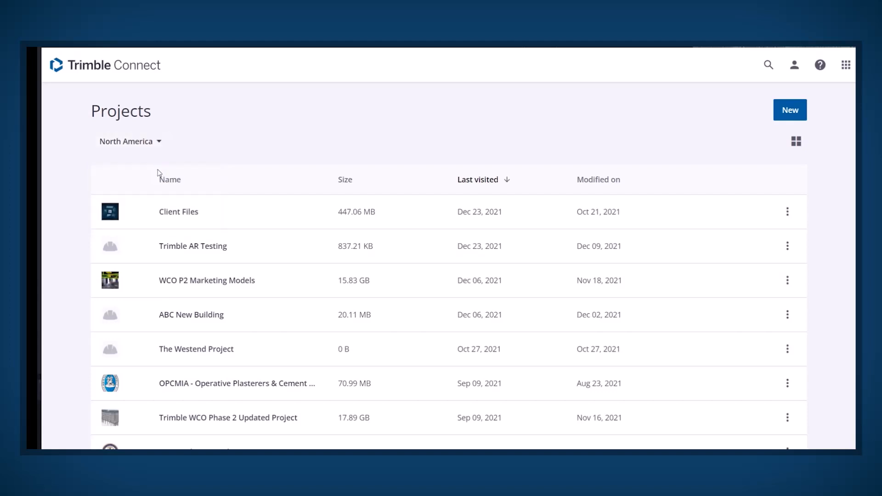
mouse_move(212, 220)
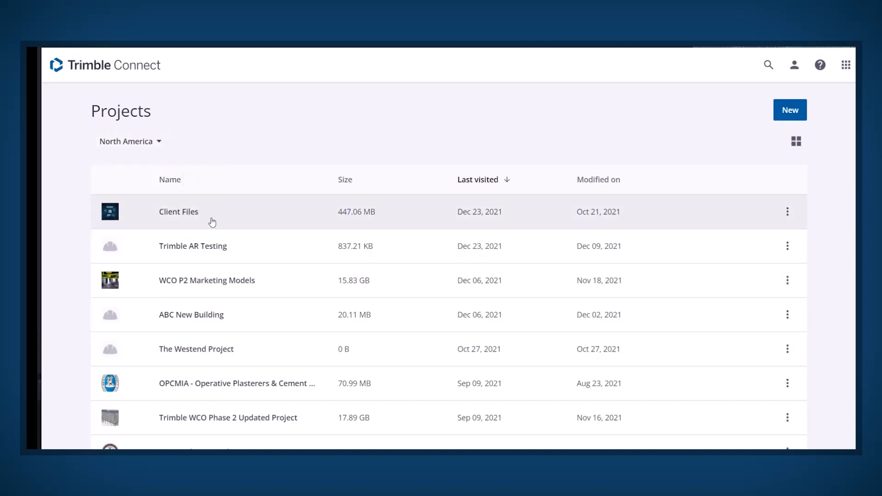
click(179, 211)
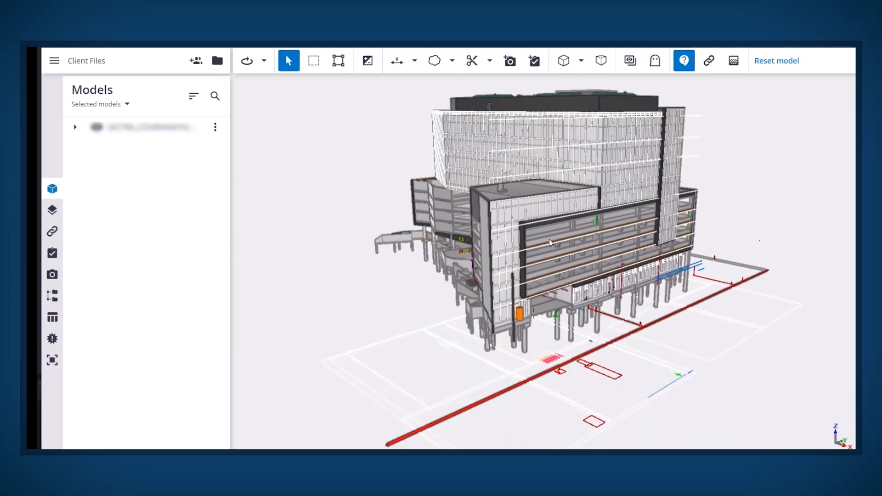
mouse_move(140, 340)
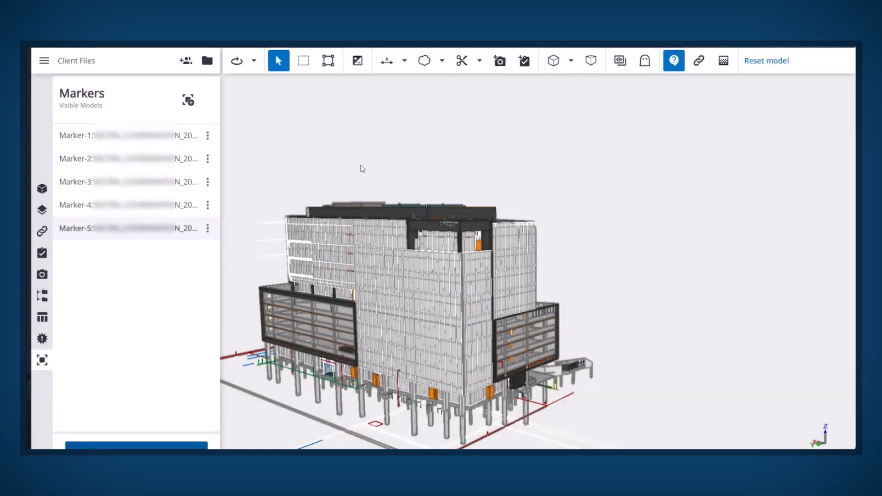
Fly inside the building to face a blue column below the ductwork.
click(480, 61)
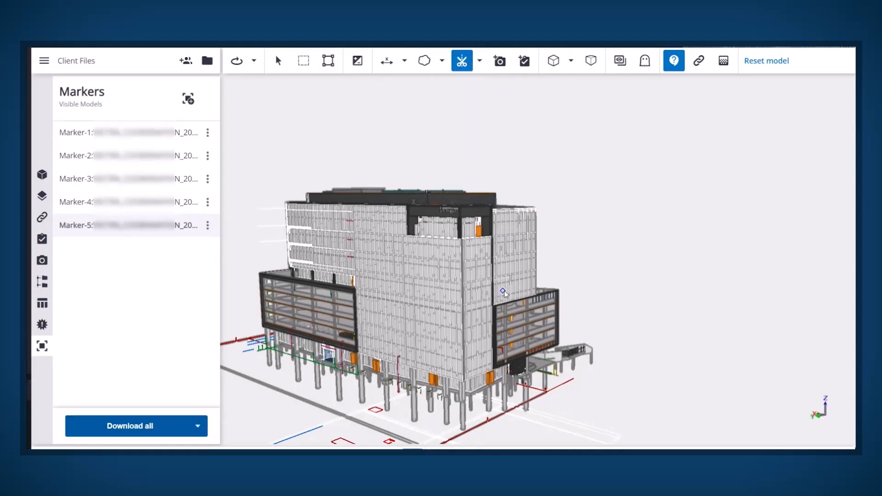
click(277, 60)
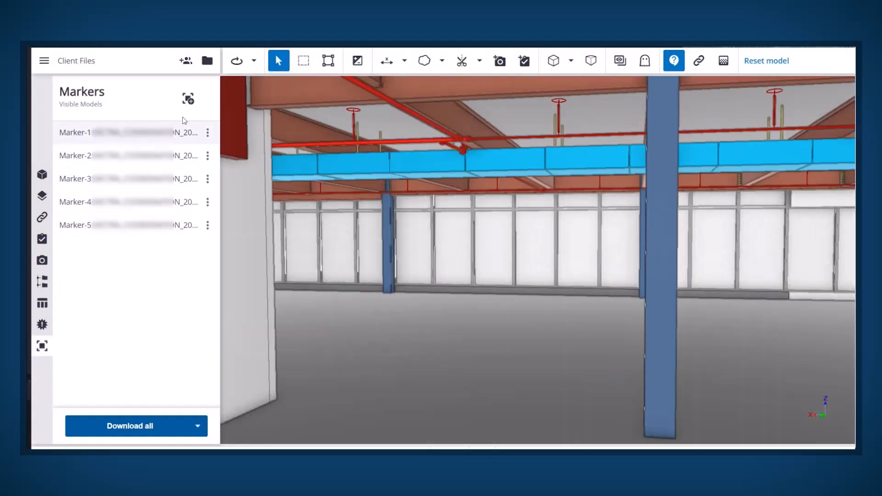
Place a new marker on the blue column, 3" 1/4 from its left edge.
click(188, 98)
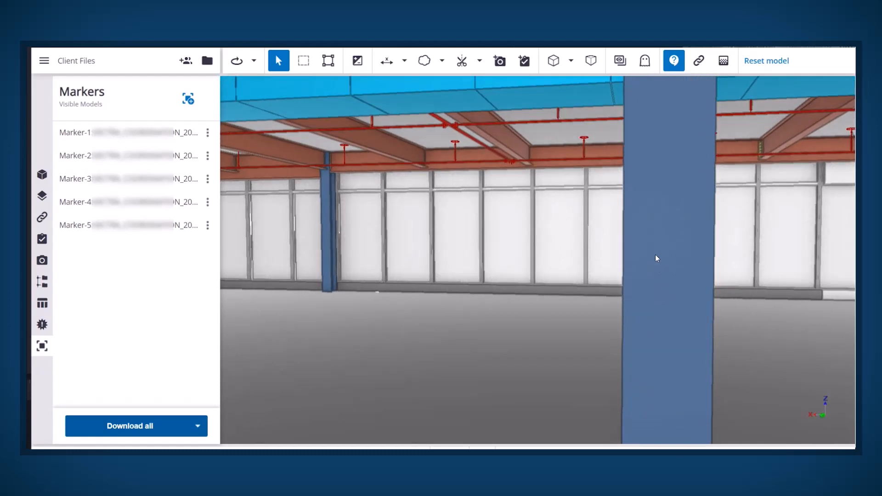
mouse_move(656, 255)
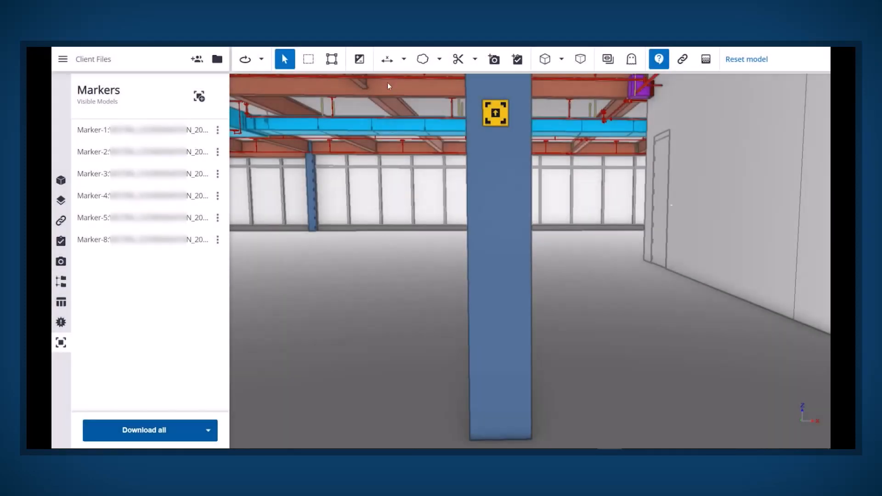
click(387, 59)
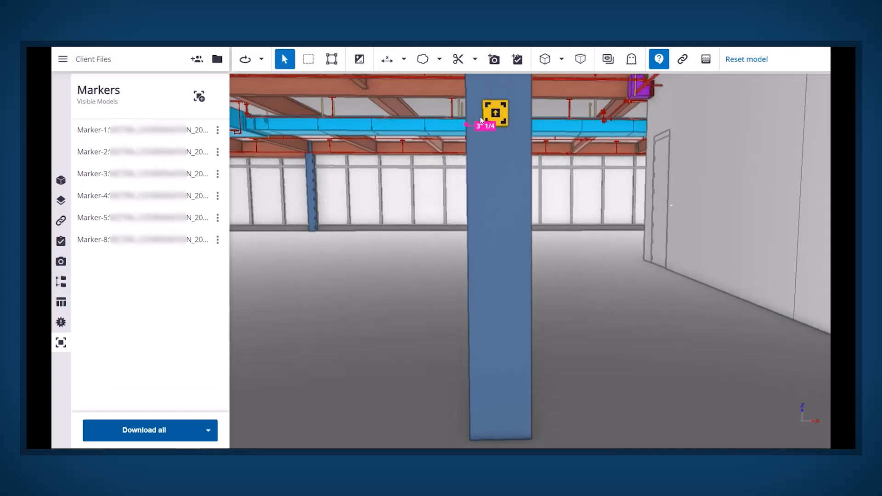
mouse_move(400, 65)
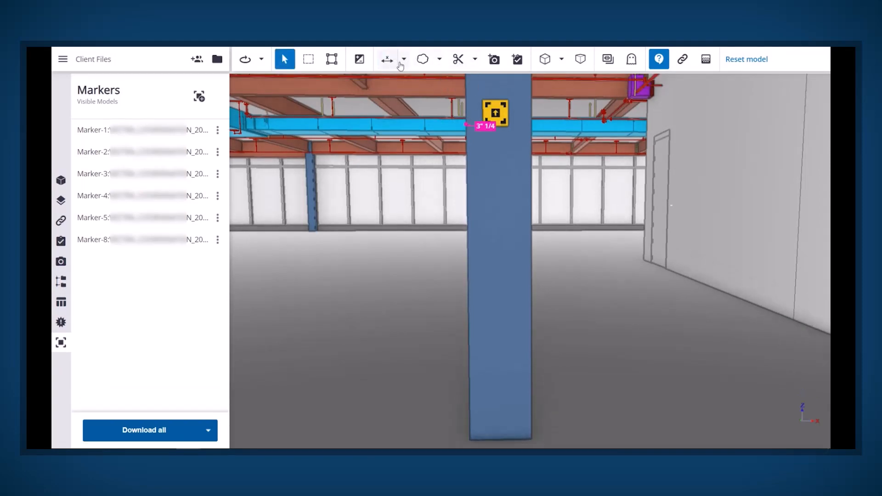
Measure the marker's 5' height from the floor and start editing Marker-8.
click(387, 59)
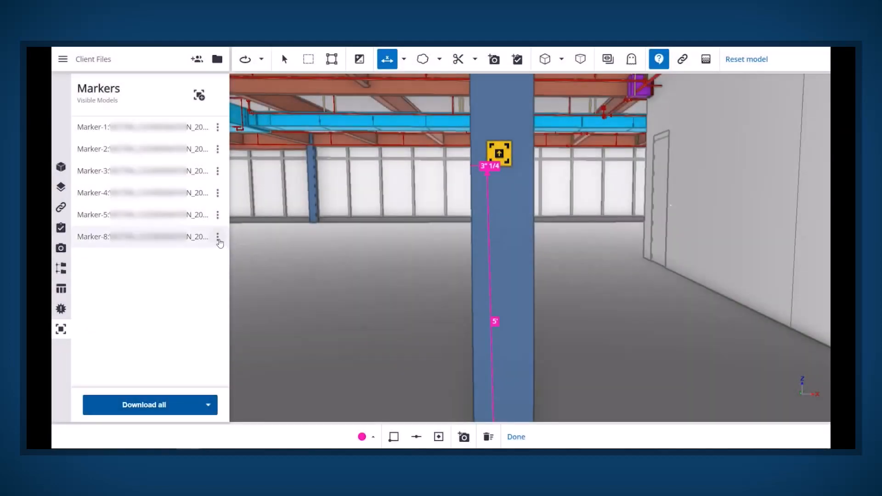
click(218, 236)
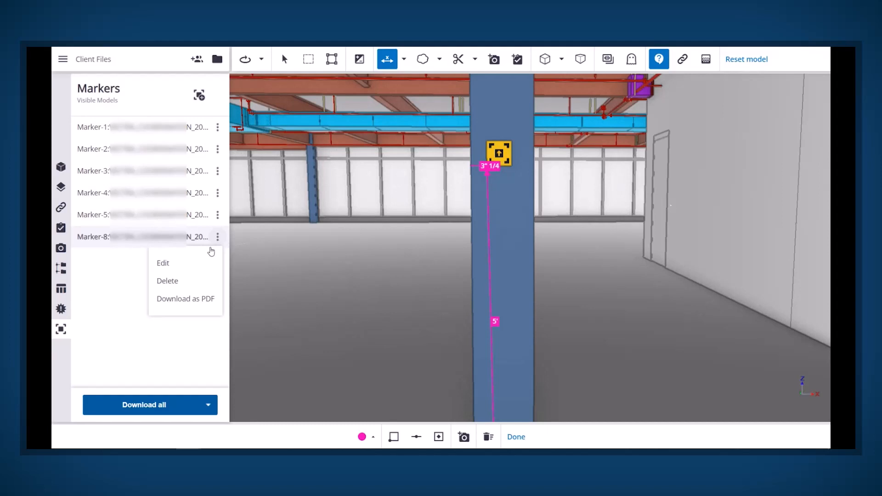
click(163, 263)
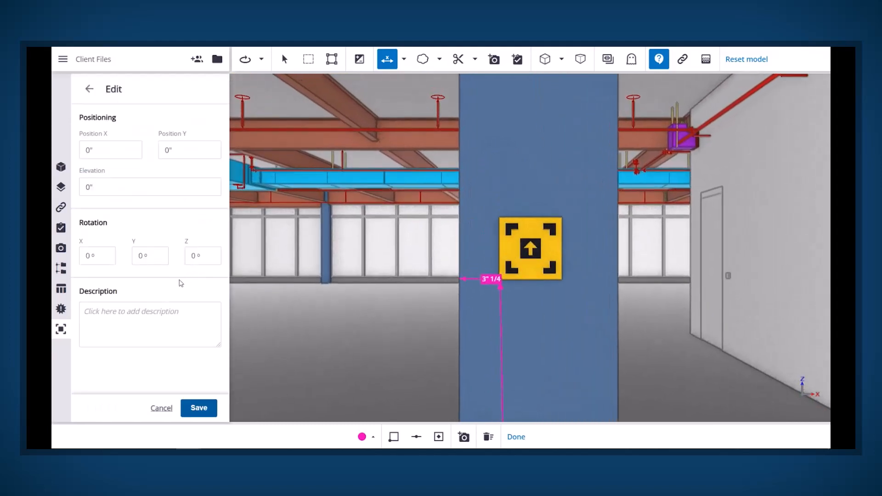
Describe Marker 8 as '3 1/4" from left x 5' from the bottom' and save it.
click(150, 324)
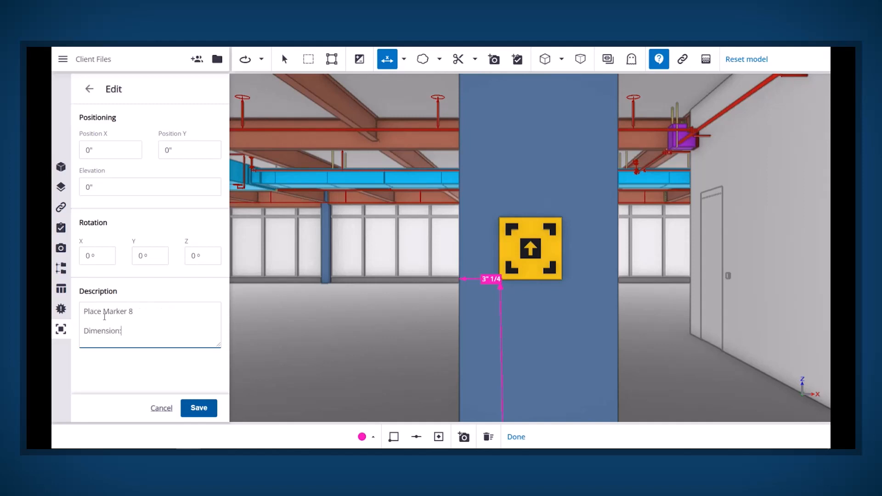
text(3 1/4" from left)
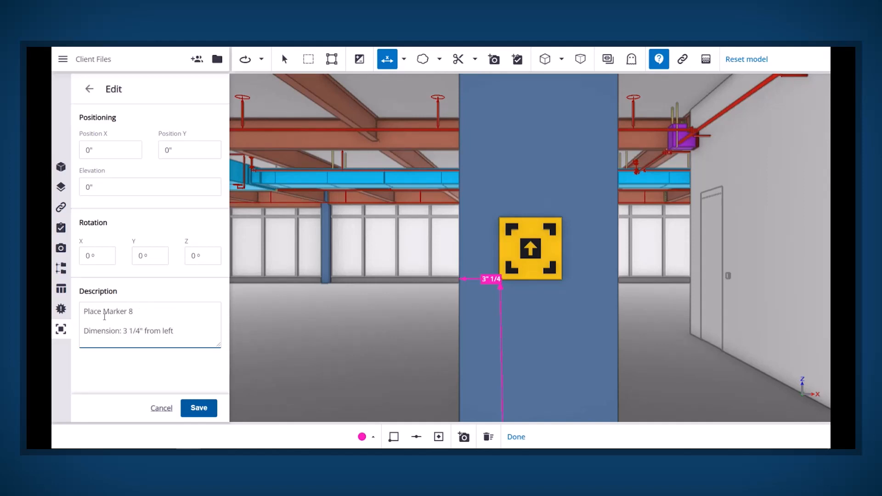
text(x 5' from the bottom)
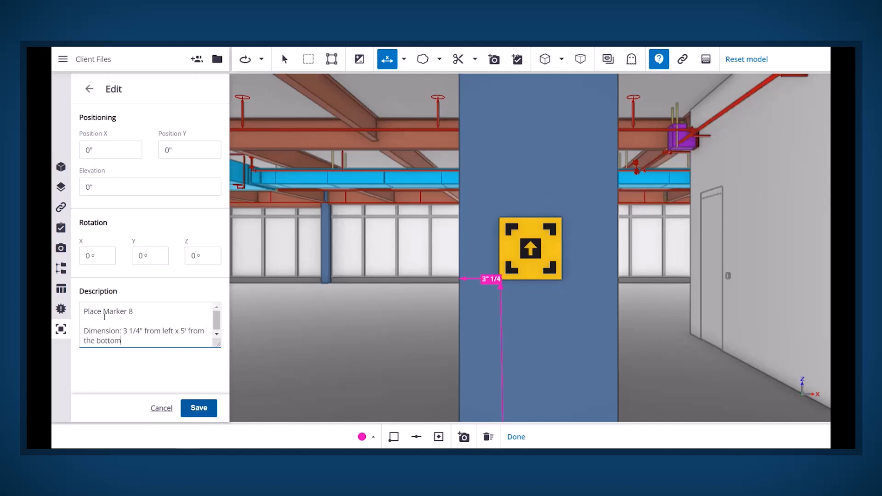
click(198, 408)
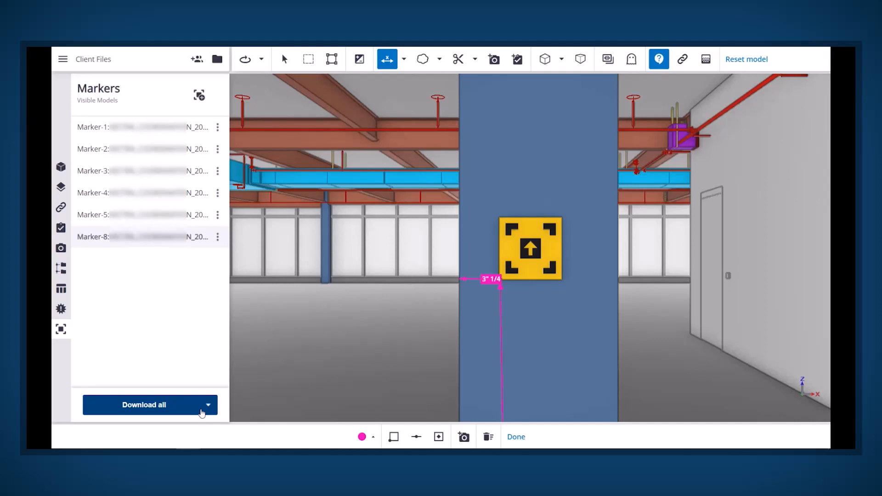
mouse_move(201, 292)
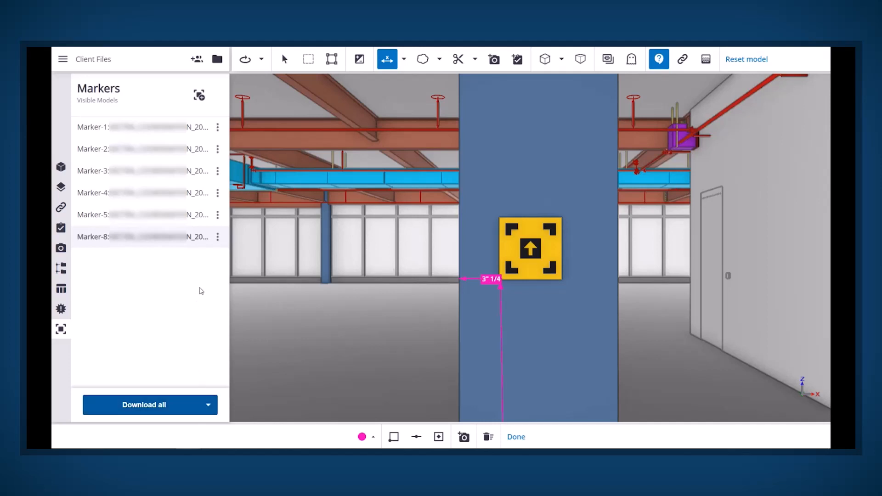
Download Marker-8 as a PDF from its options menu.
click(217, 237)
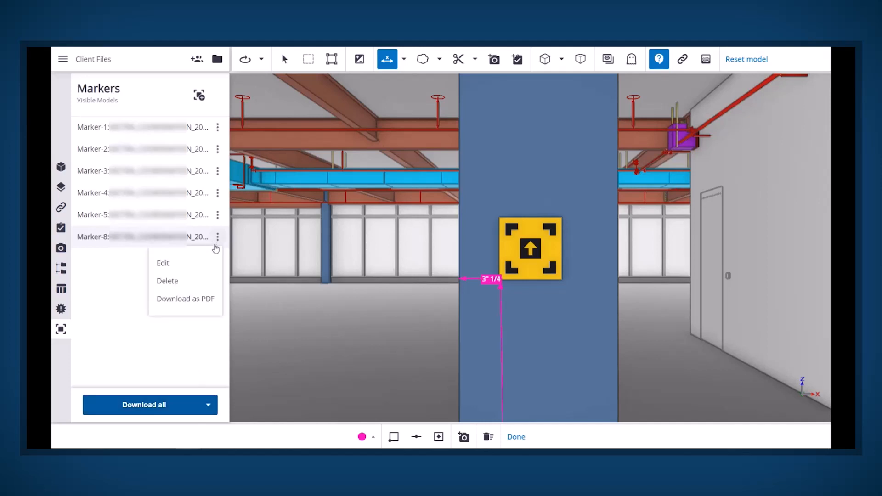
mouse_move(185, 299)
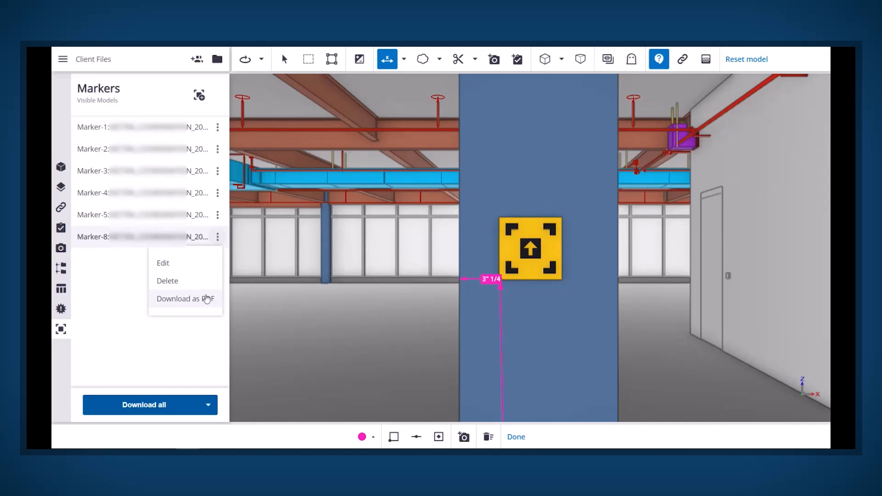
click(185, 299)
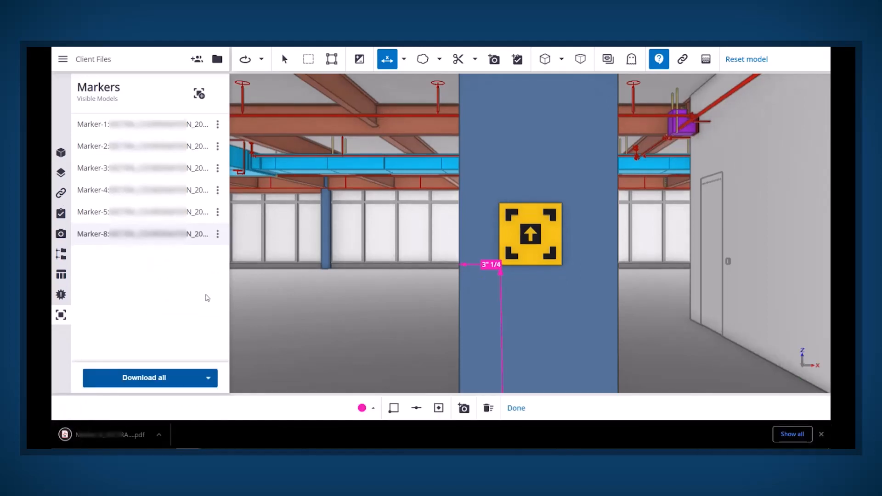
mouse_move(189, 314)
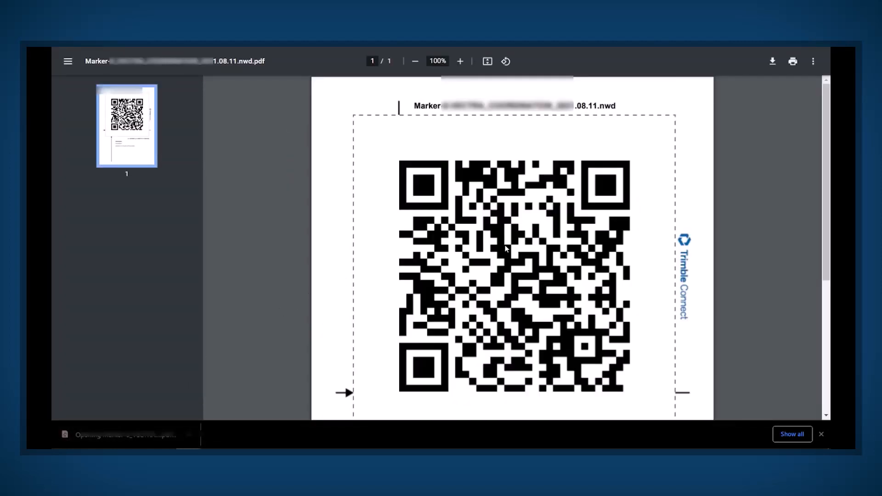
Scroll the Marker-8 PDF to its coordinates and Place Marker 8 description.
scroll(down, 3)
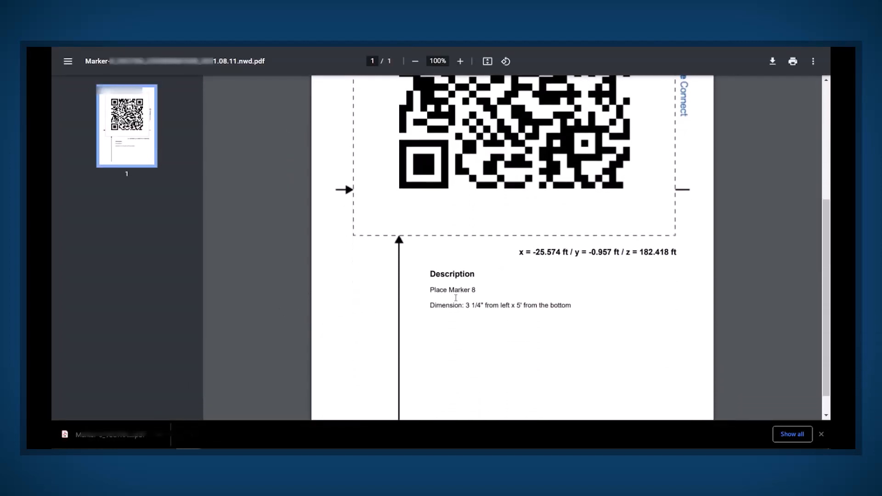